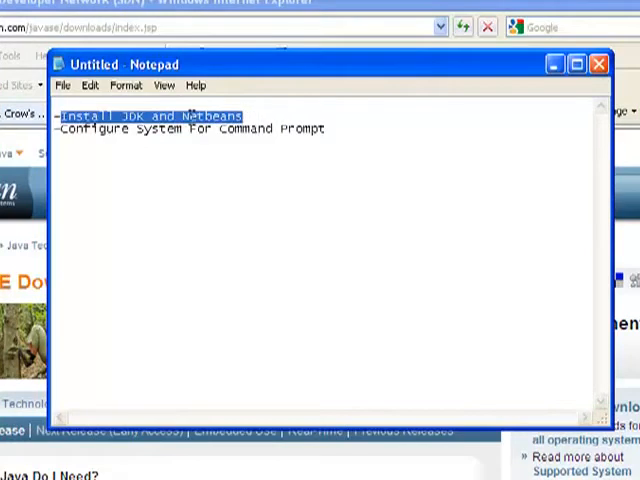
mouse_move(177, 194)
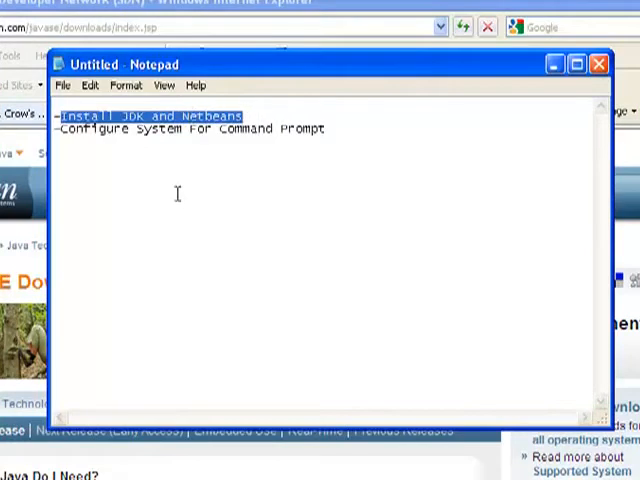
Step: Reach the JDK 6 Update 16 with NetBeans 6.7.1 download page for Windows
click(63, 128)
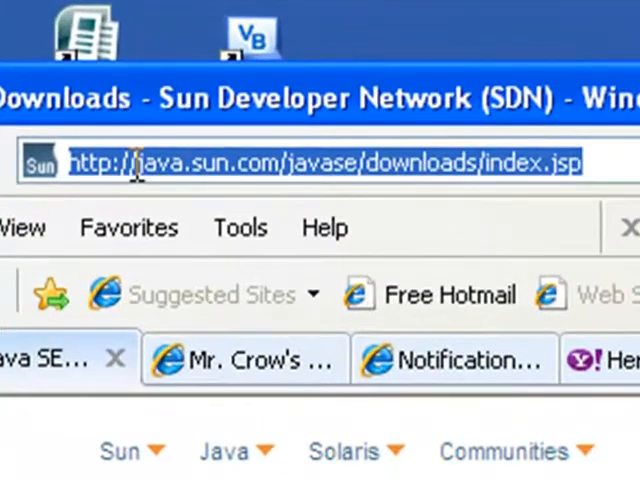
mouse_move(240, 163)
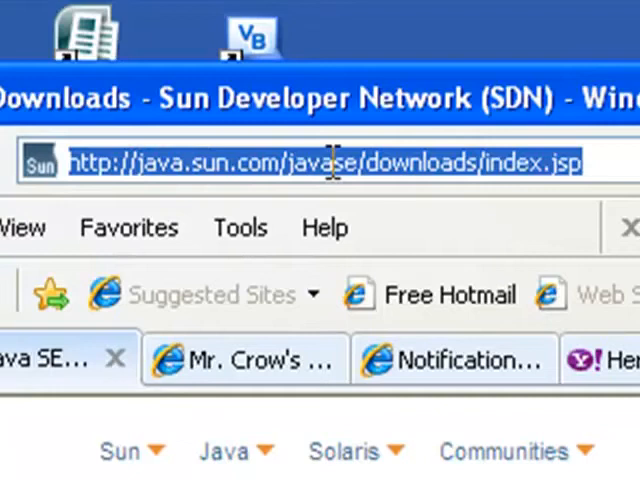
mouse_move(370, 163)
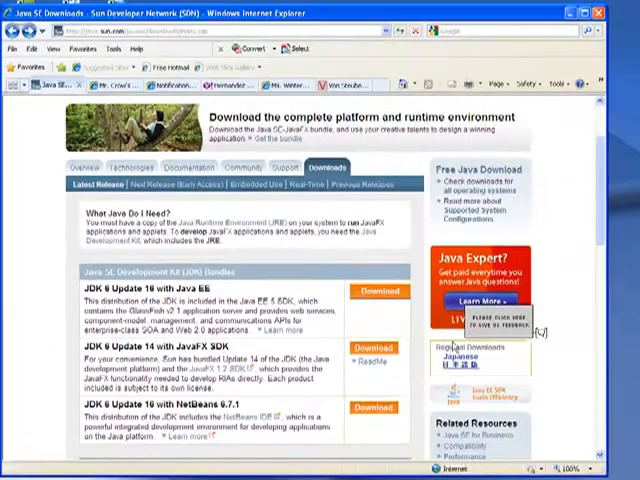
scroll(down, 3)
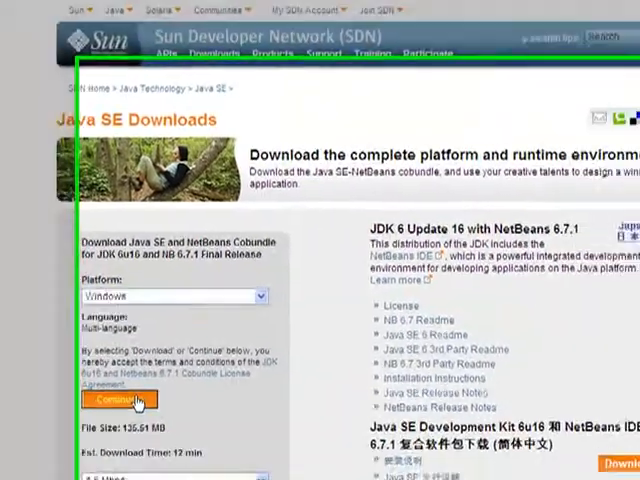
Step: Continue past the bundle page and skip the optional login step
click(120, 400)
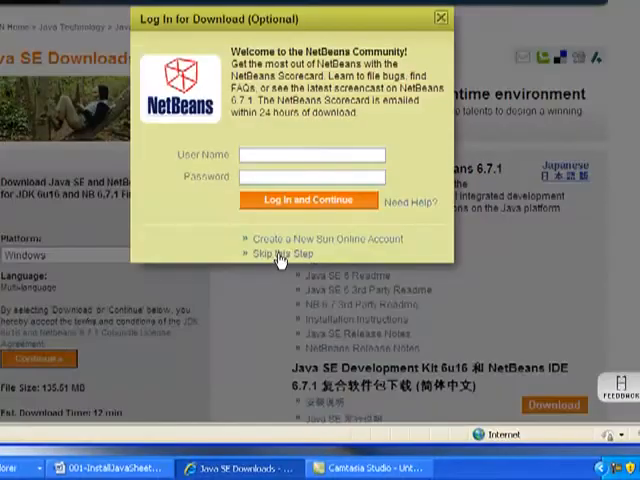
click(270, 258)
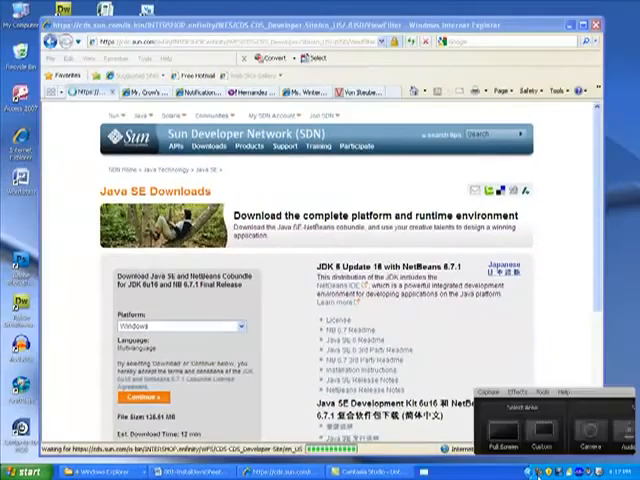
click(128, 398)
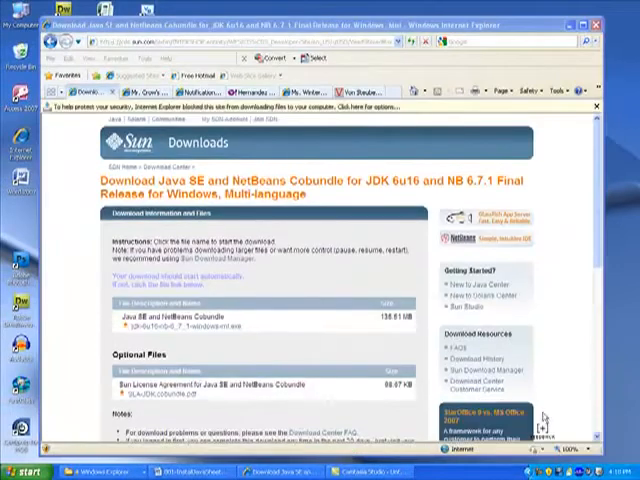
Step: Allow the blocked installer download and save it to the Desktop
click(290, 107)
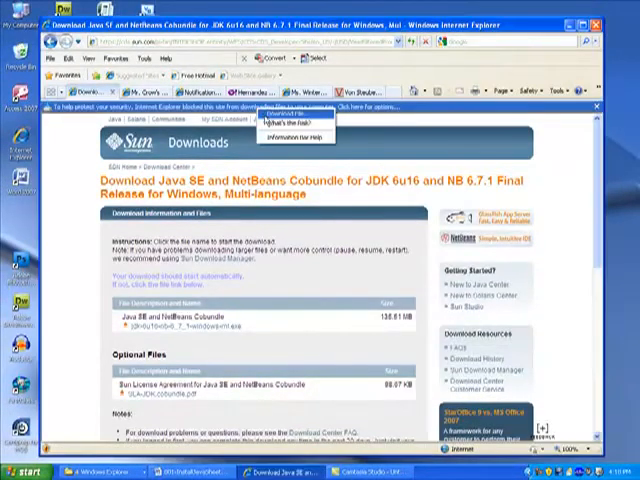
click(155, 320)
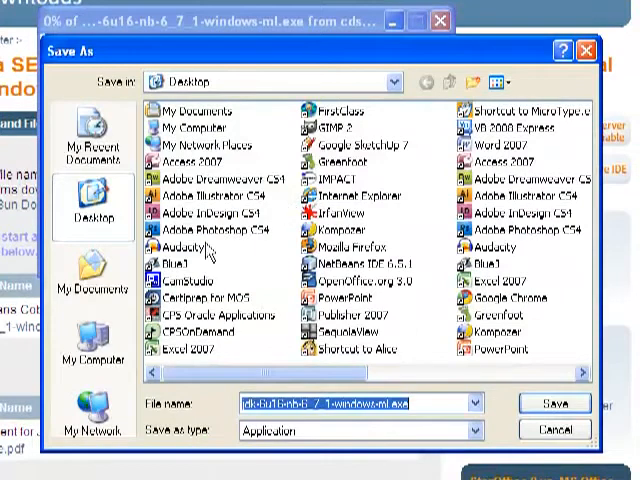
click(555, 403)
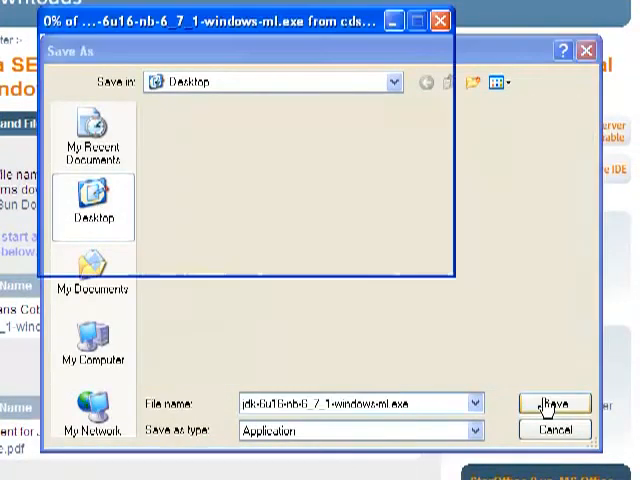
click(556, 403)
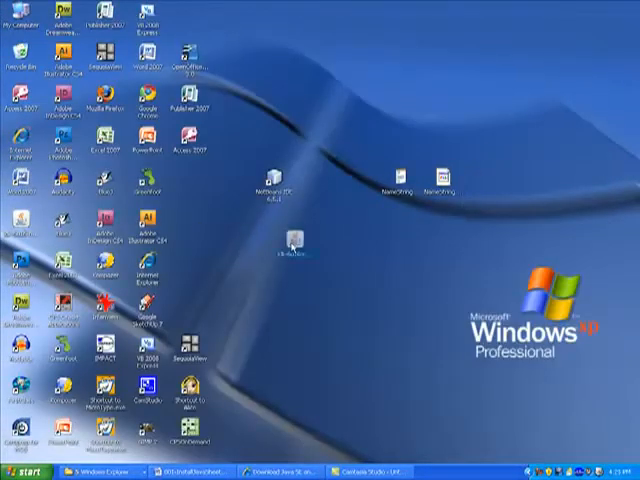
Step: Run the desktop installer .exe, dismissing the unverified publisher warning, until the welcome screen appears
double_click(290, 240)
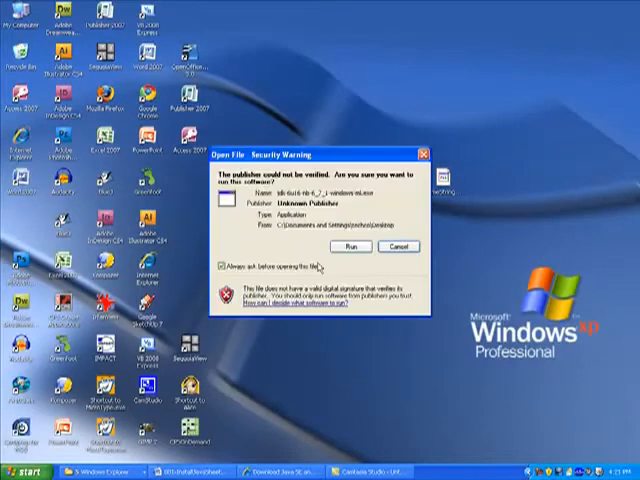
click(349, 247)
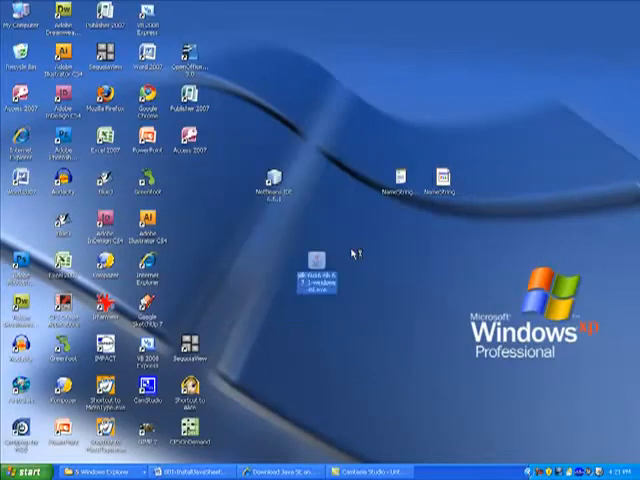
double_click(318, 270)
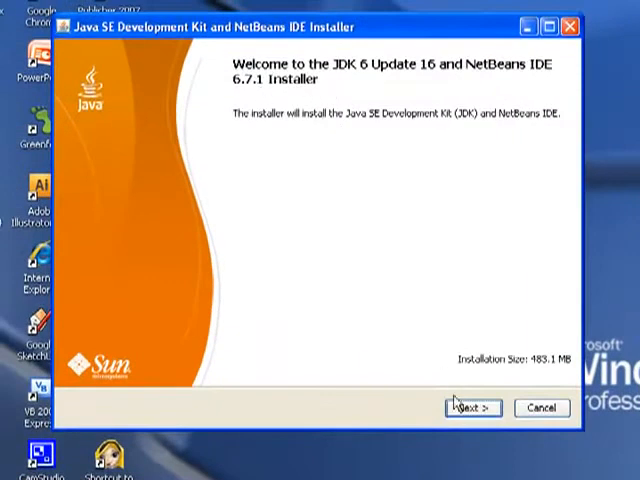
mouse_move(547, 374)
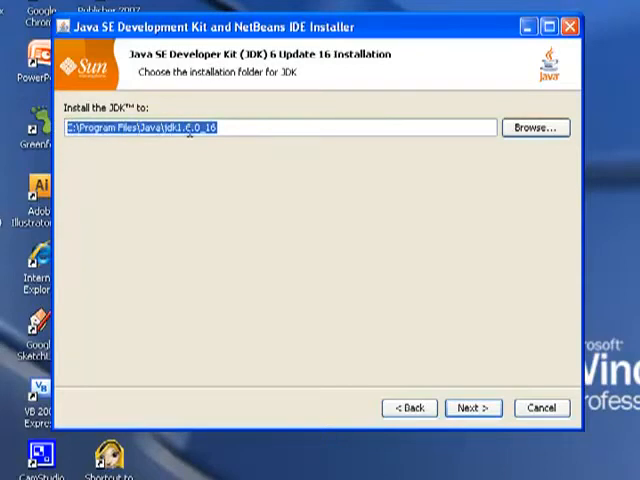
mouse_move(328, 195)
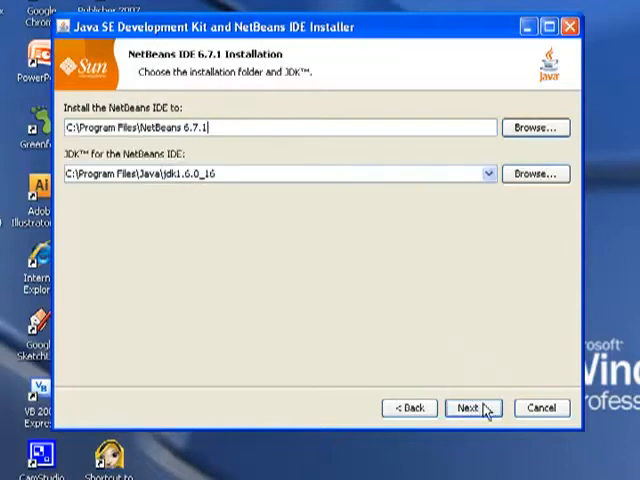
mouse_move(100, 127)
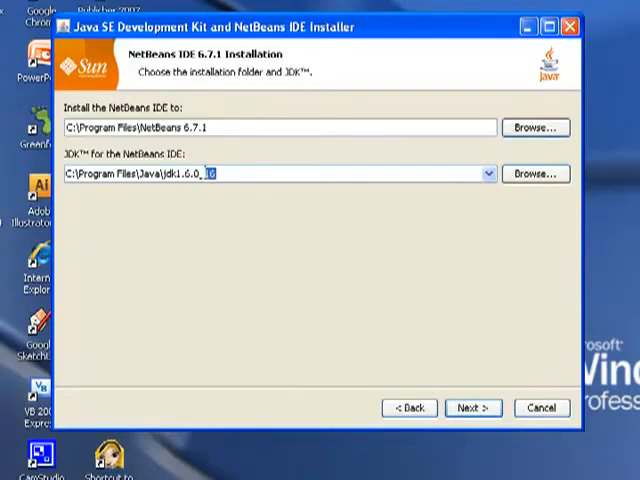
Step: Accept the default JDK folder, reach the Summary page, then respond to the cancel confirmation
triple_click(270, 173)
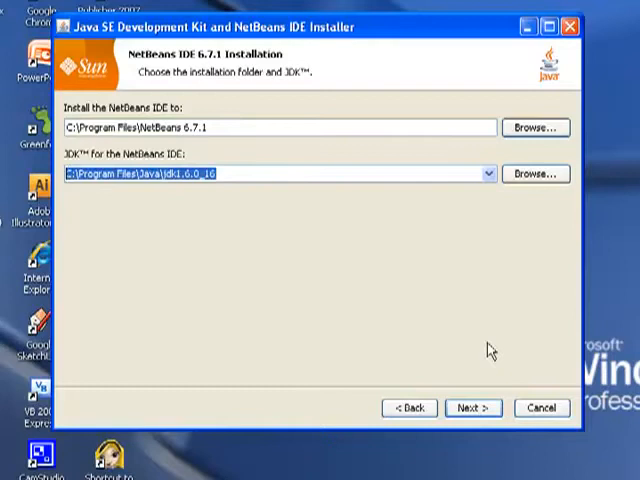
click(471, 408)
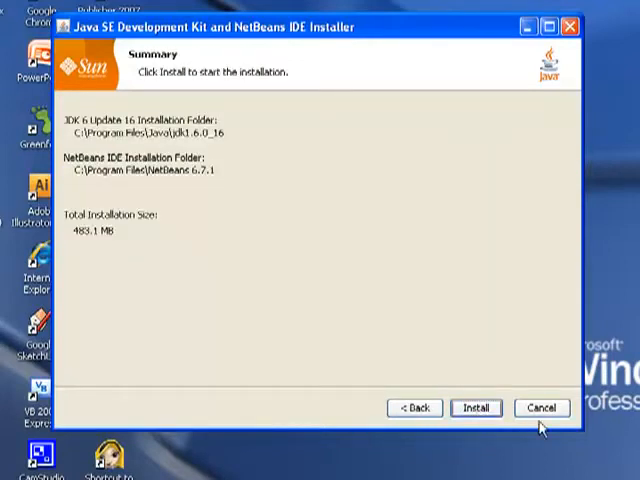
click(542, 408)
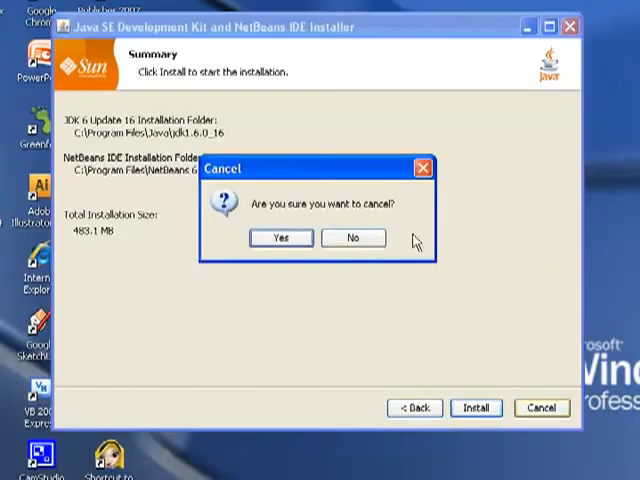
click(281, 238)
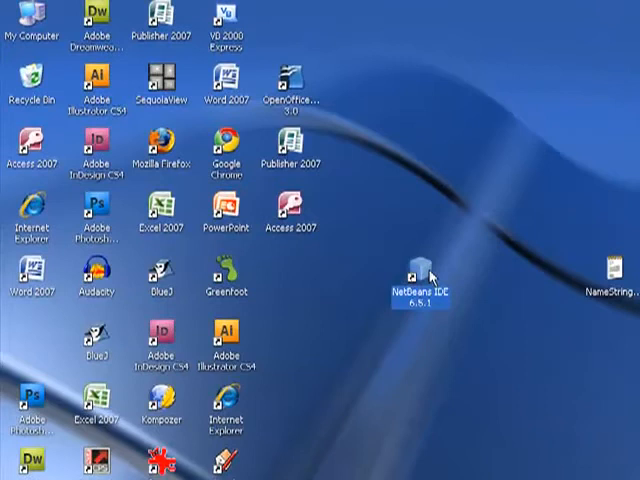
Step: Drag the NetBeans desktop shortcut into the left icon column below Word 2007
drag(422, 280, 52, 345)
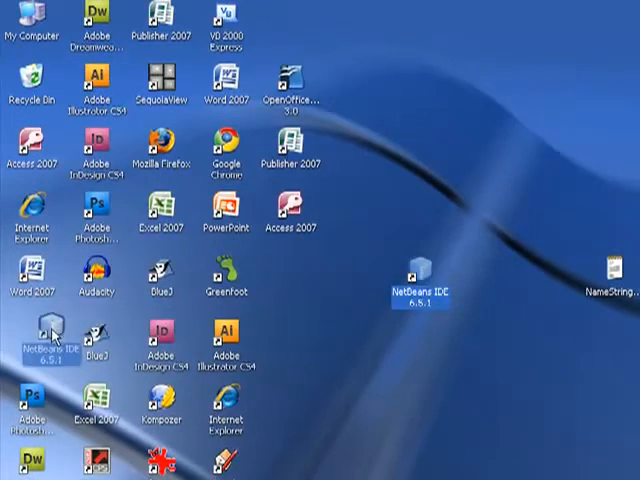
drag(425, 285, 40, 355)
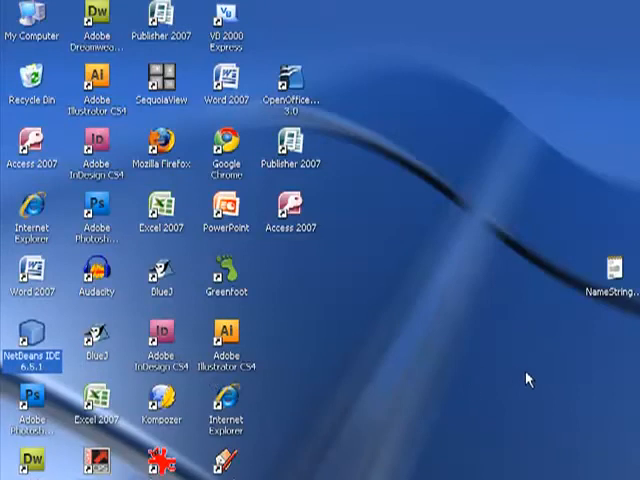
mouse_move(490, 365)
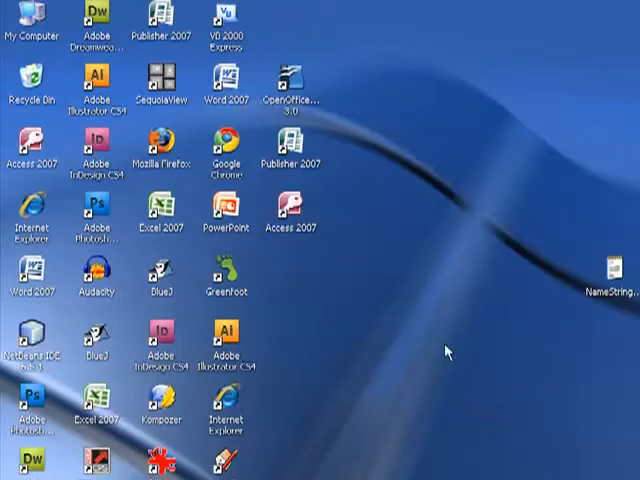
mouse_move(435, 406)
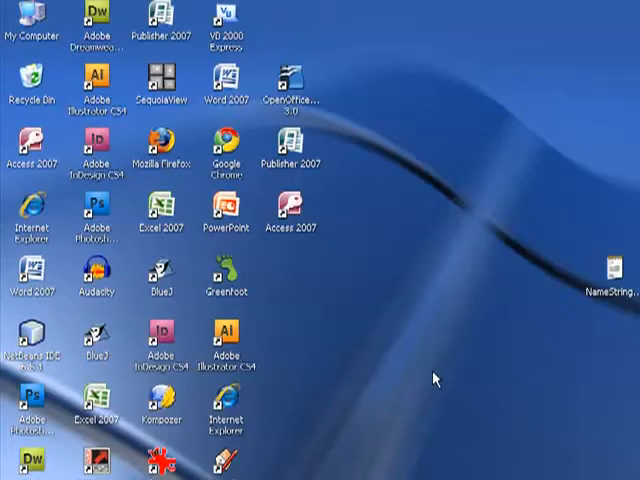
mouse_move(414, 380)
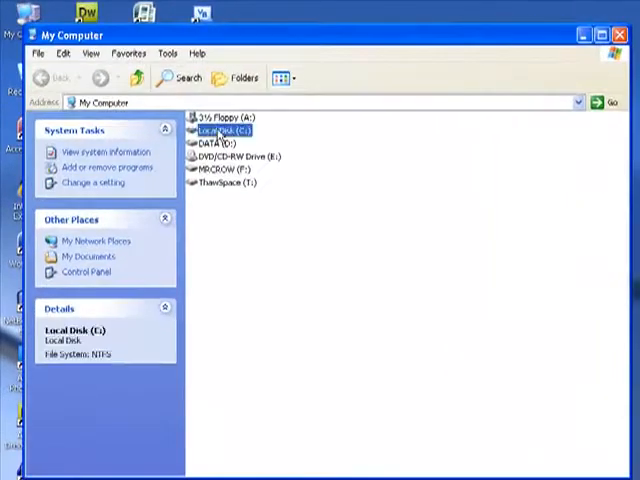
Step: Browse to C:\Program Files\Java\jdk1.6.0_14\bin and select javac.exe
double_click(228, 131)
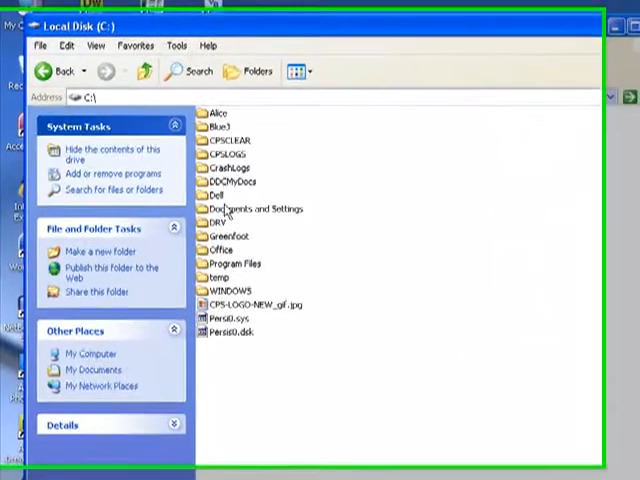
double_click(235, 263)
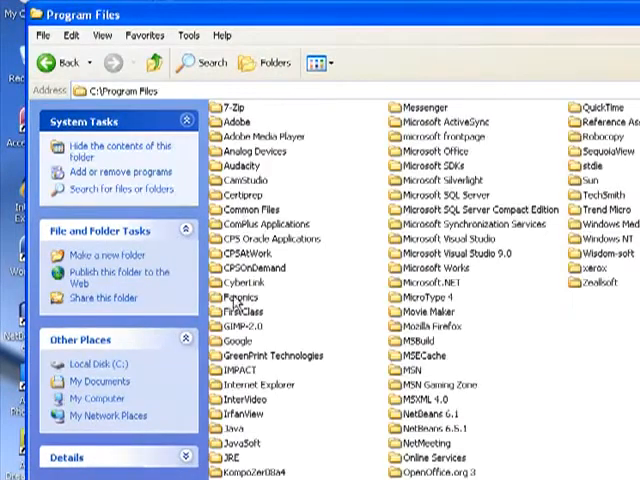
double_click(233, 429)
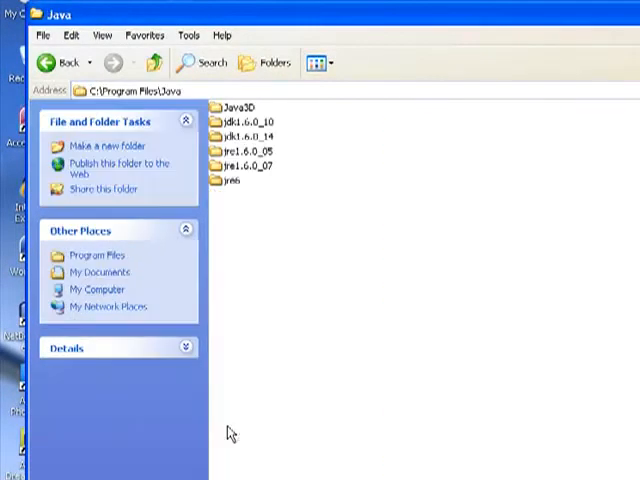
click(247, 135)
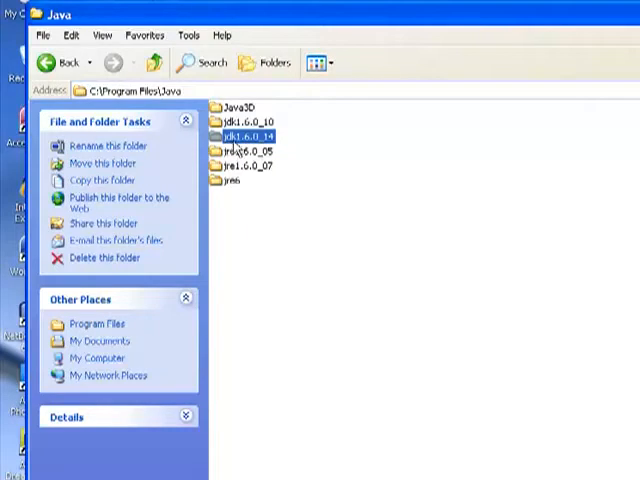
double_click(248, 134)
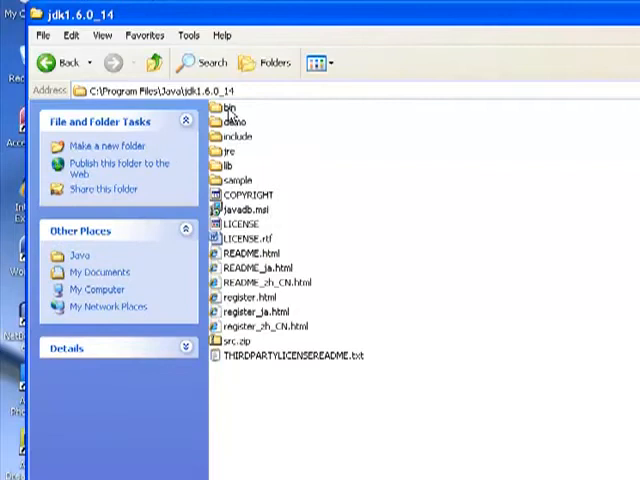
double_click(231, 107)
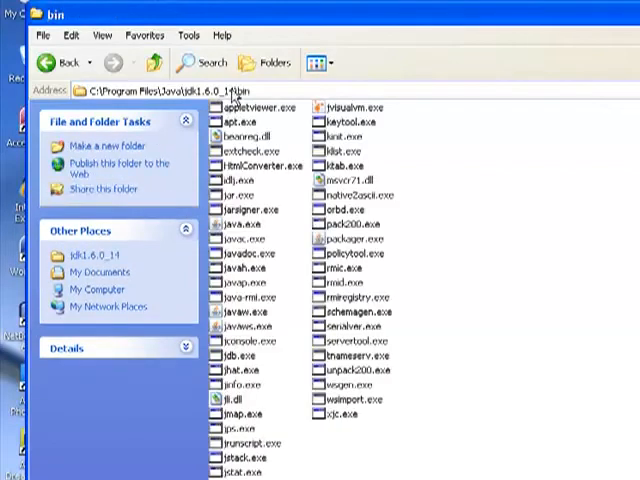
mouse_move(240, 235)
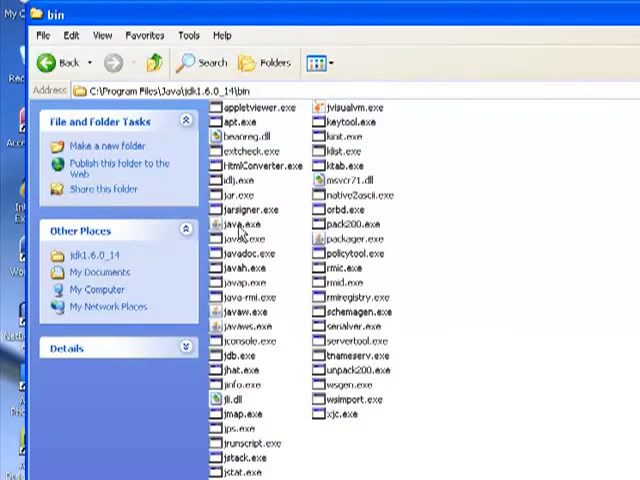
click(243, 226)
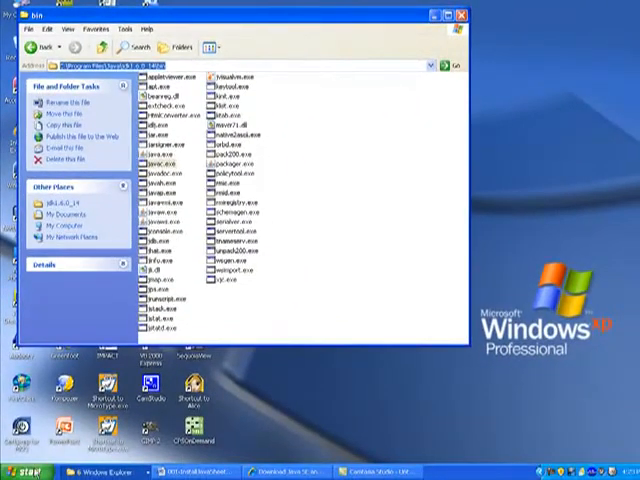
Step: Open My Computer's Properties, Advanced tab, and bring up Environment Variables
click(40, 465)
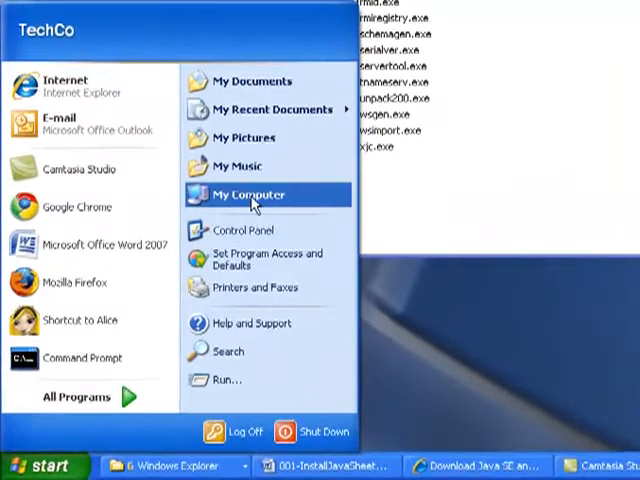
right_click(245, 195)
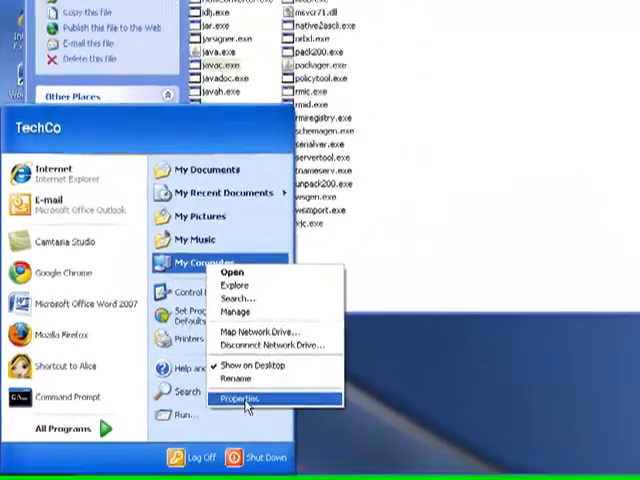
click(240, 399)
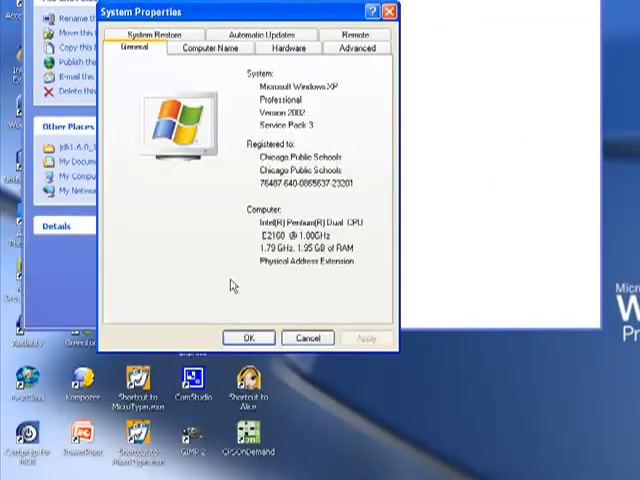
mouse_move(352, 48)
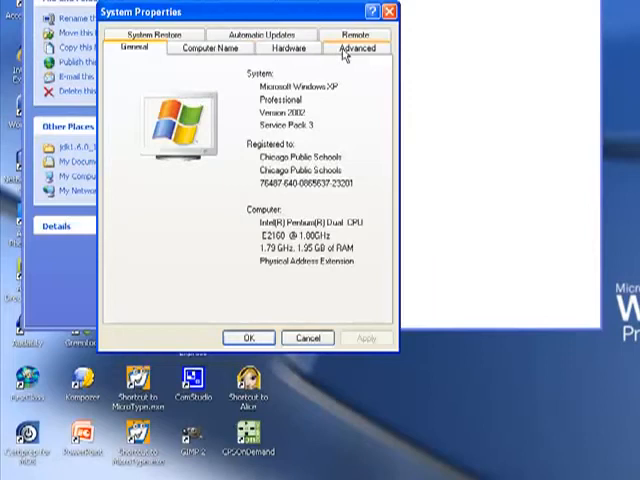
click(349, 48)
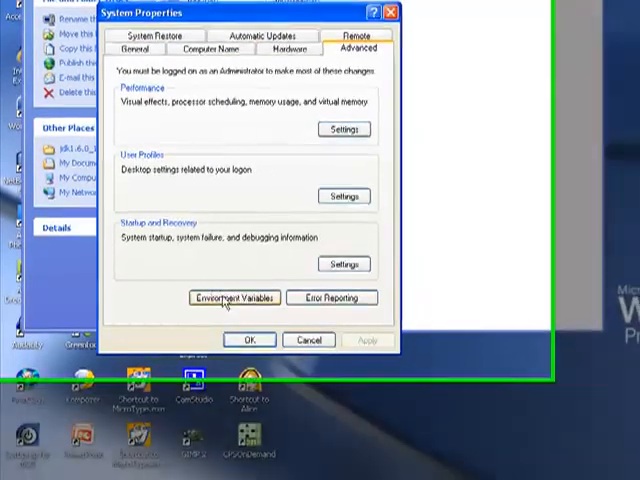
click(234, 297)
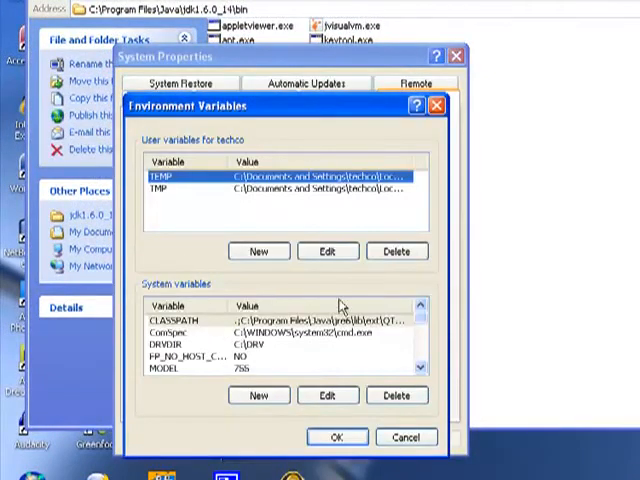
mouse_move(270, 313)
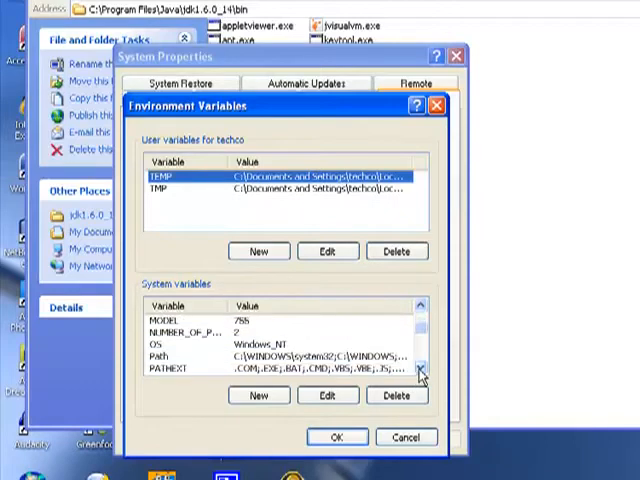
click(280, 355)
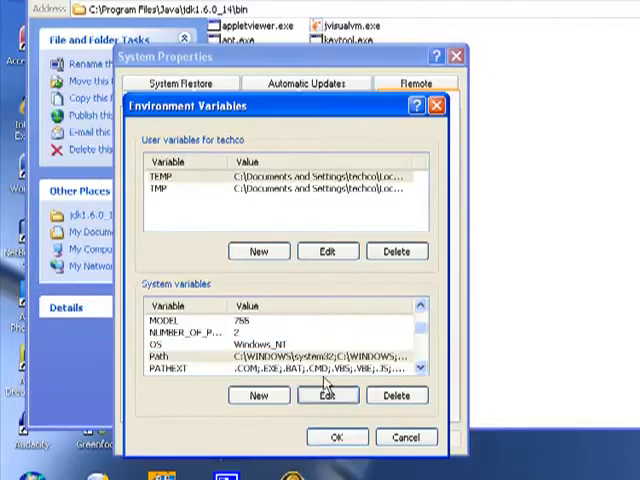
Step: Confirm the new Path value, then OK Environment Variables and System Properties
click(328, 395)
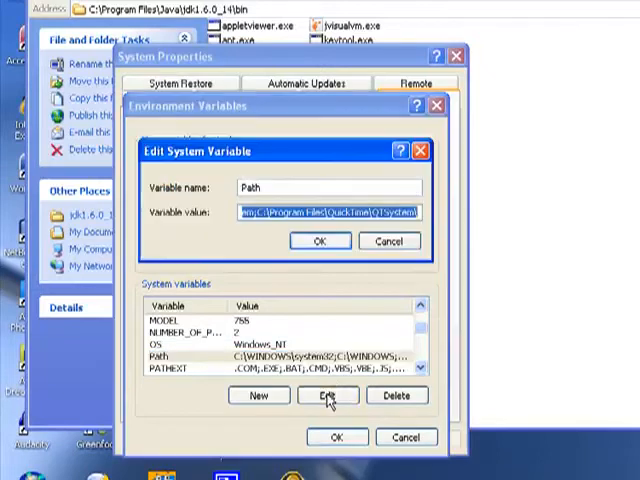
click(325, 211)
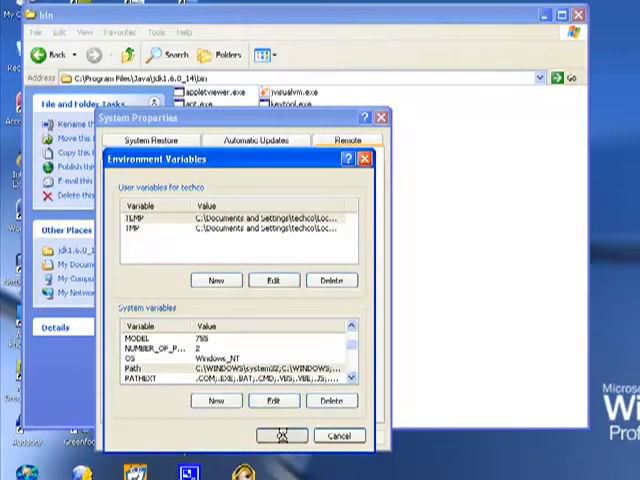
click(283, 435)
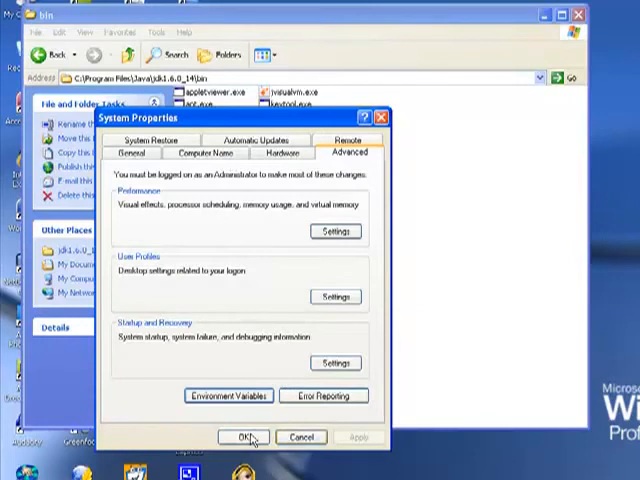
click(244, 437)
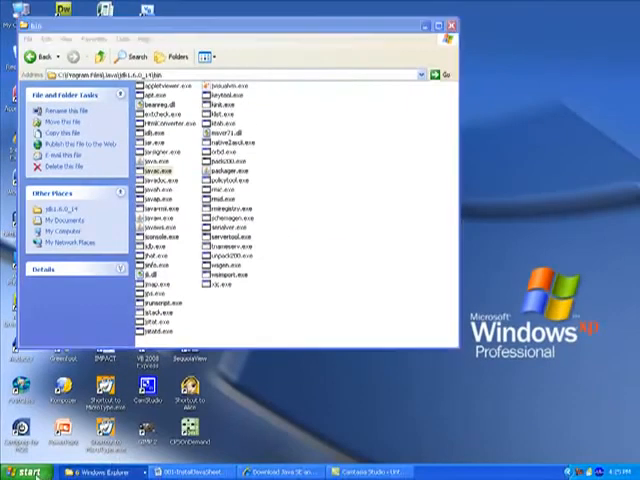
Step: Start a Command Prompt and run 'java' to view its usage options
click(25, 471)
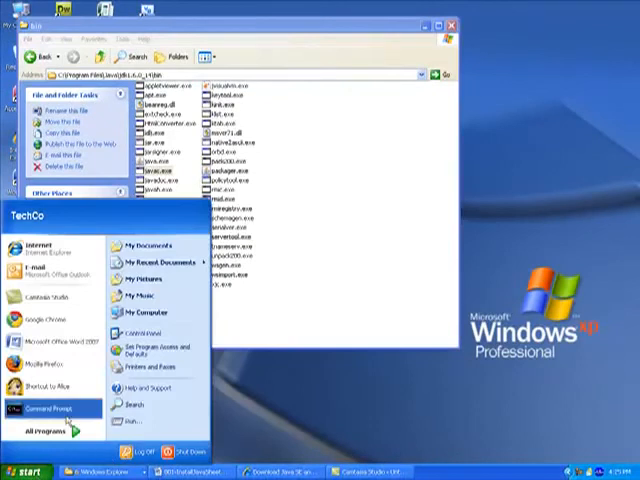
click(54, 408)
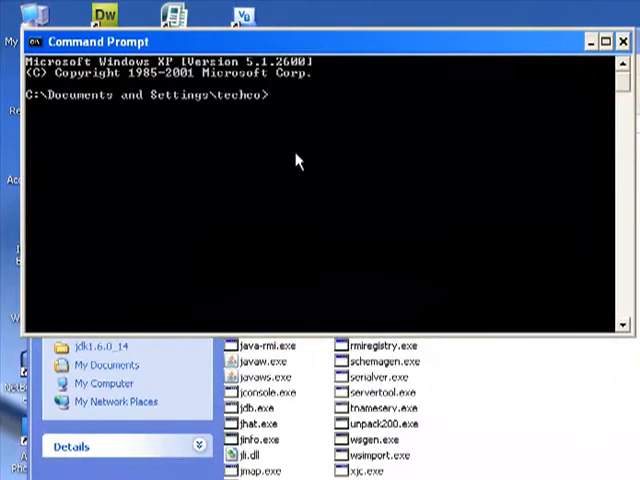
text(java)
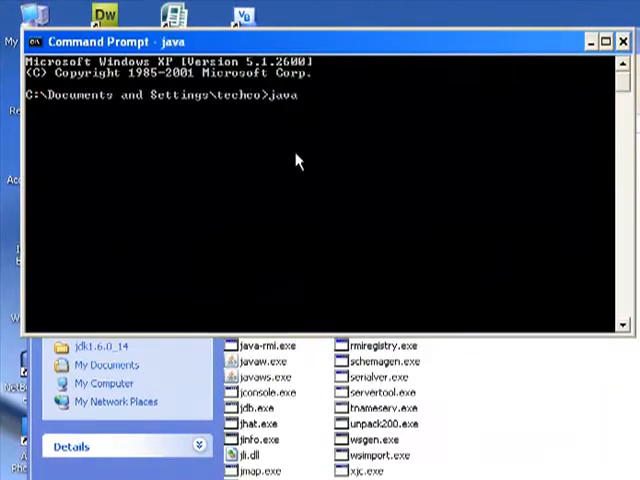
key(Return)
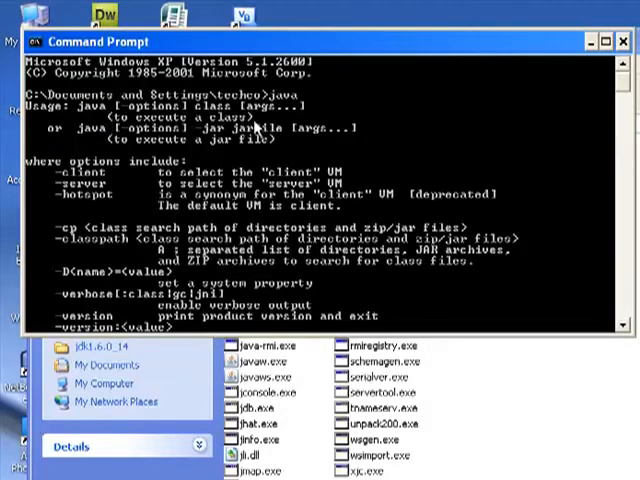
scroll(down, 3)
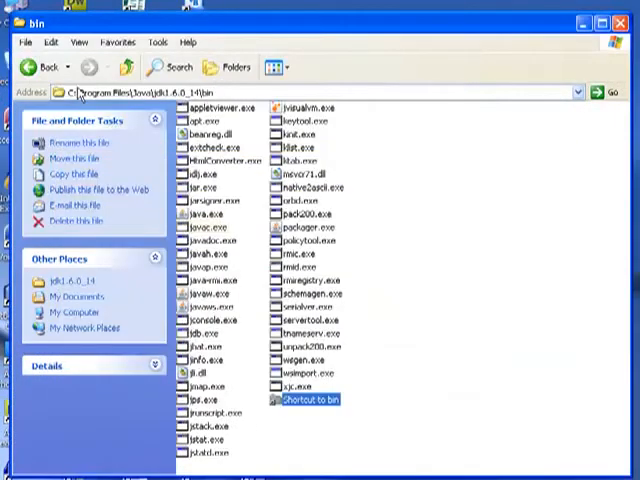
Step: Delete NameString1.class from the desktop and confirm sending it to the Recycle Bin
double_click(301, 400)
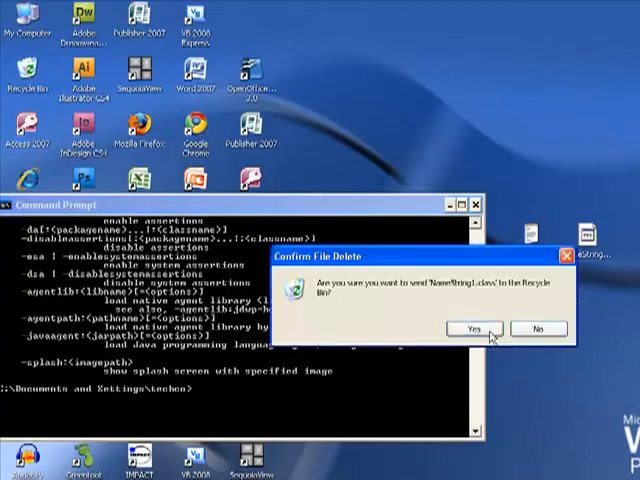
click(468, 328)
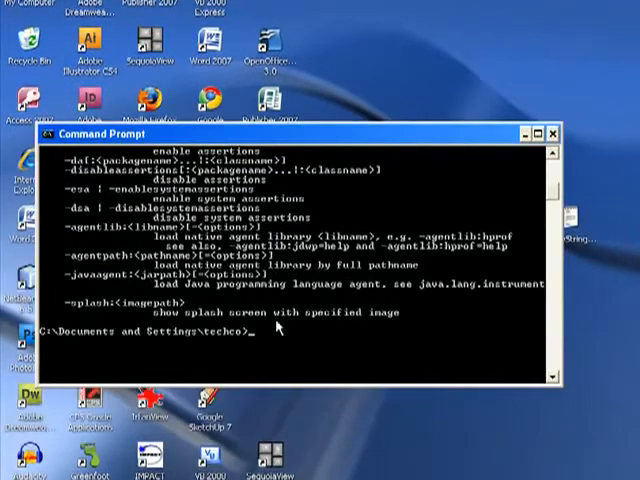
Step: From the Desktop folder, run java NameString1 and answer the name question with 'Mister'
text(cd desktop)
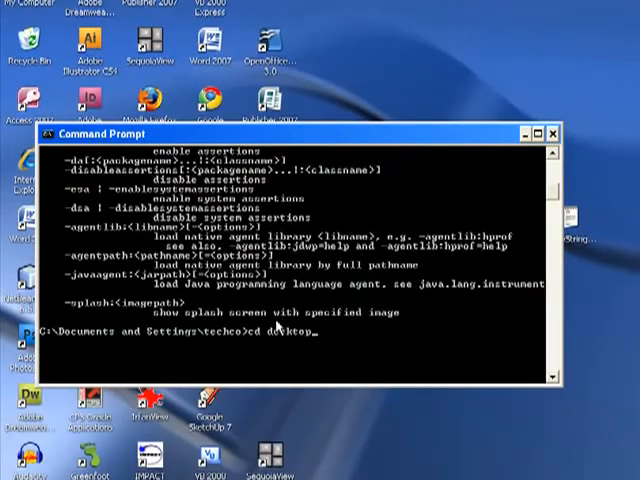
key(Return)
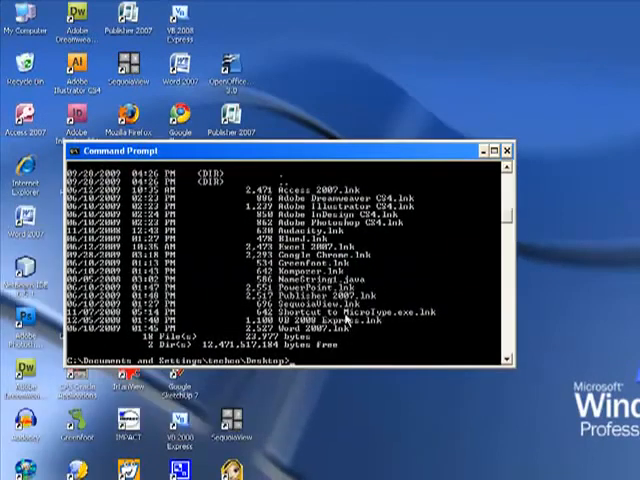
text(javac)
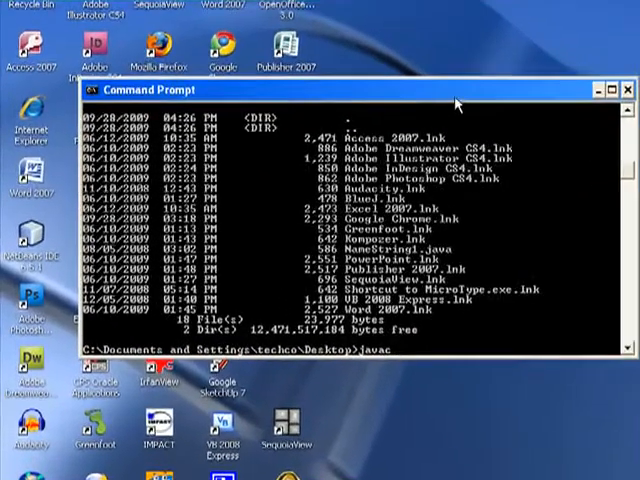
text(N)
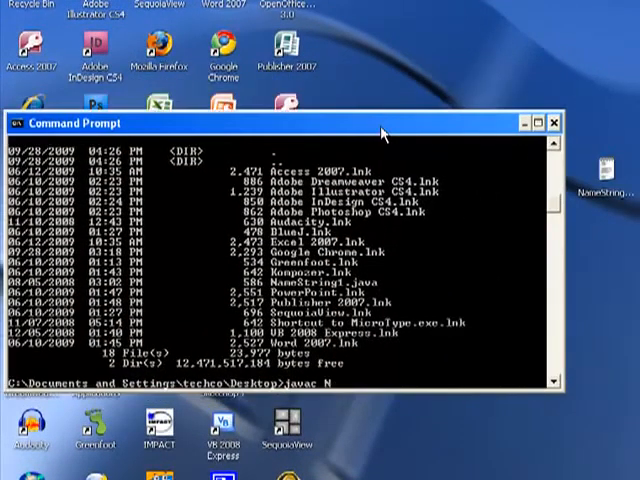
text(ameString1.java)
text(java NameString1)
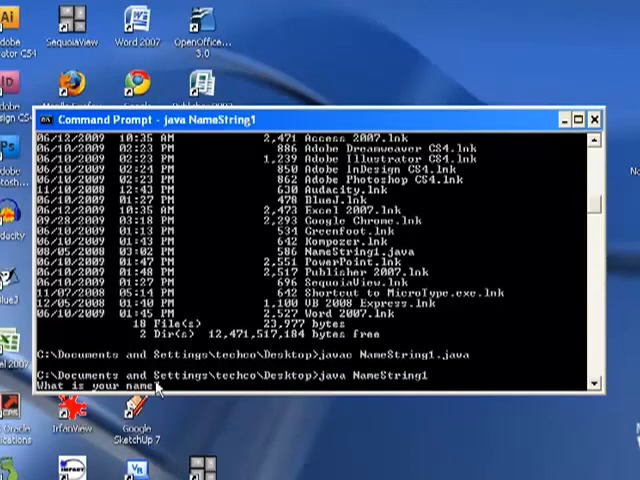
text(Mister)
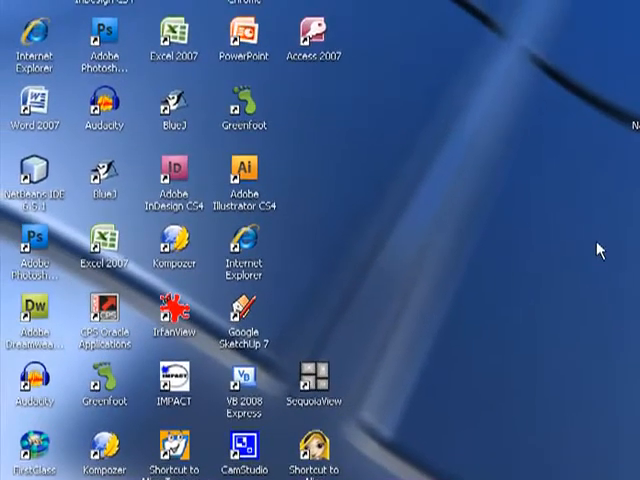
mouse_move(490, 178)
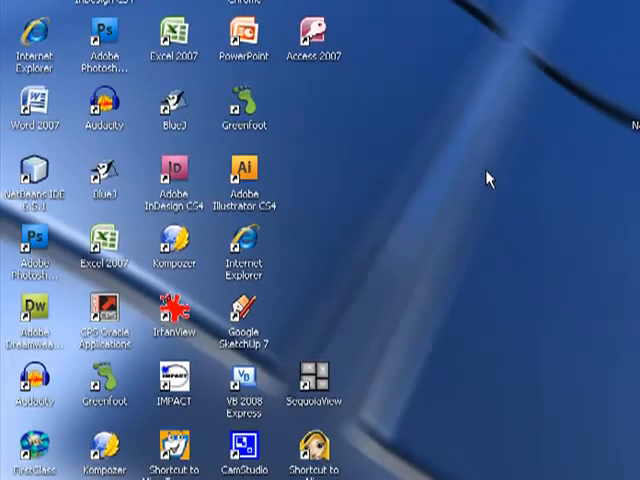
mouse_move(130, 188)
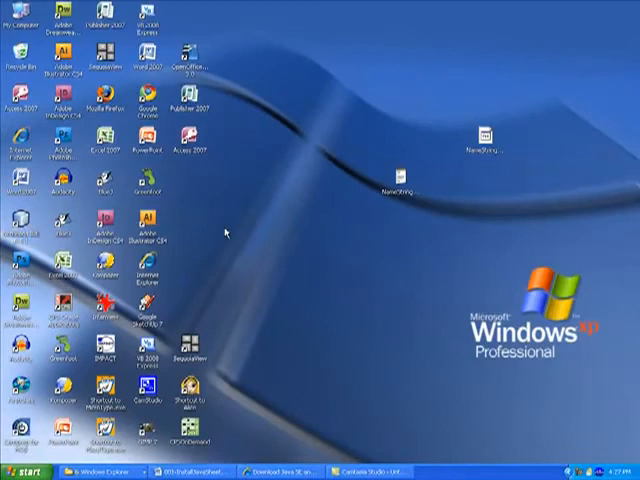
mouse_move(233, 245)
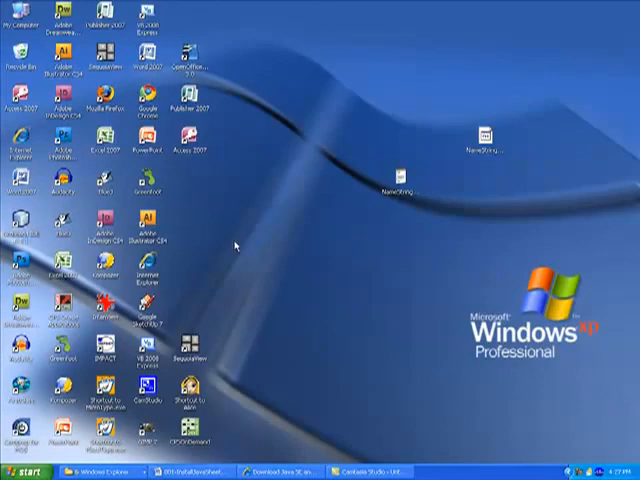
mouse_move(288, 318)
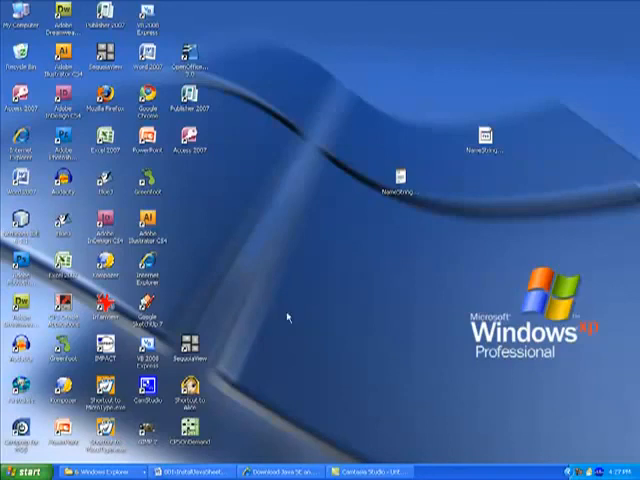